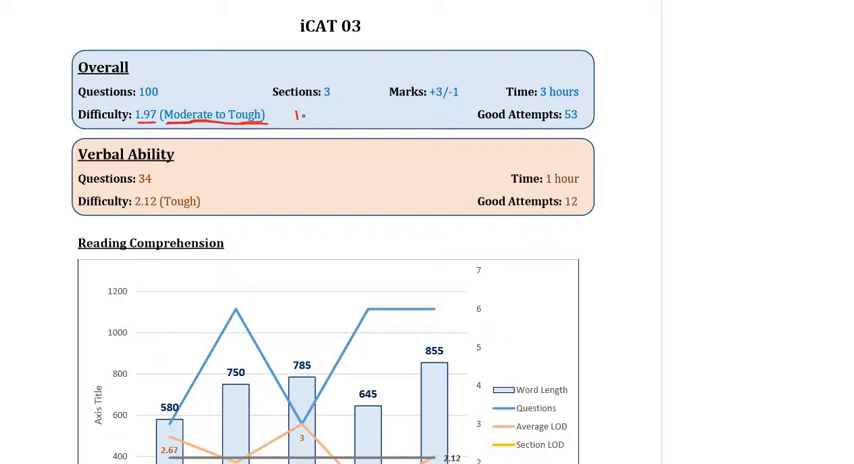
Step: Handwrite 1.9 in red beside the Overall Difficulty figure
{"action": "left_click_drag", "start_coordinate": [290, 118], "coordinate": [330, 118]}
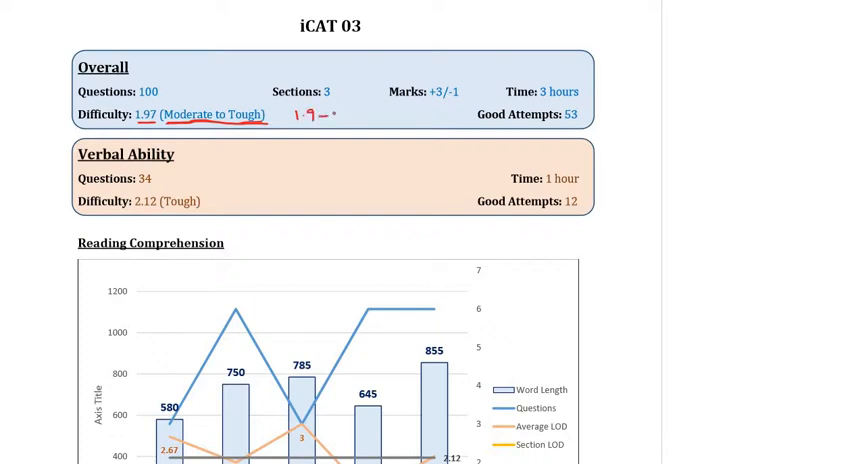
{"action": "type", "text": "1.95"}
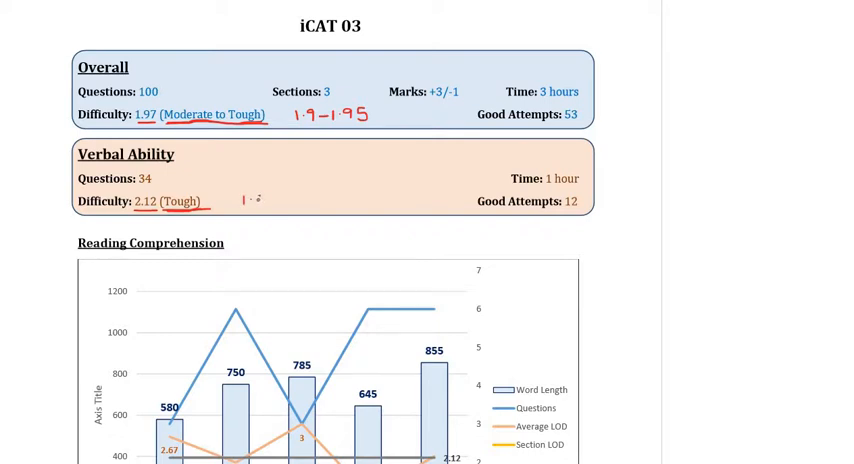
Step: Handwrite 1.85 in red beside the Verbal Ability difficulty of 2.12
{"action": "type", "text": "1.85"}
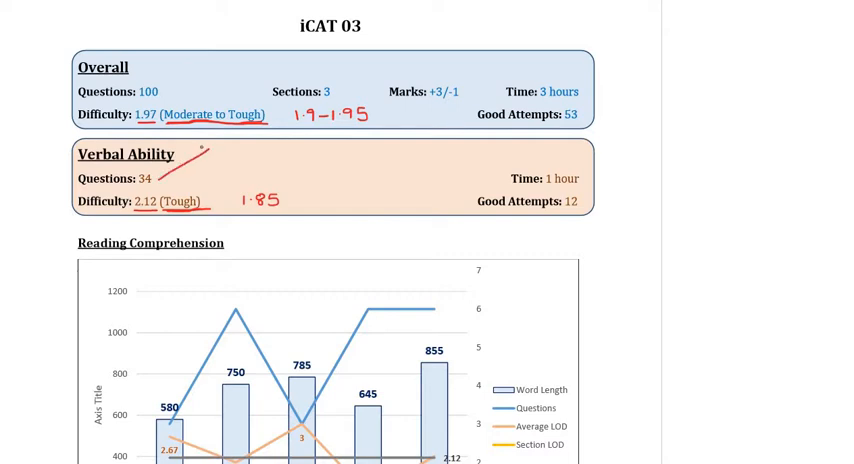
Step: Note the verbal breakdown as 24 RC and 10 NE + PS questions in red
{"action": "type", "text": "24"}
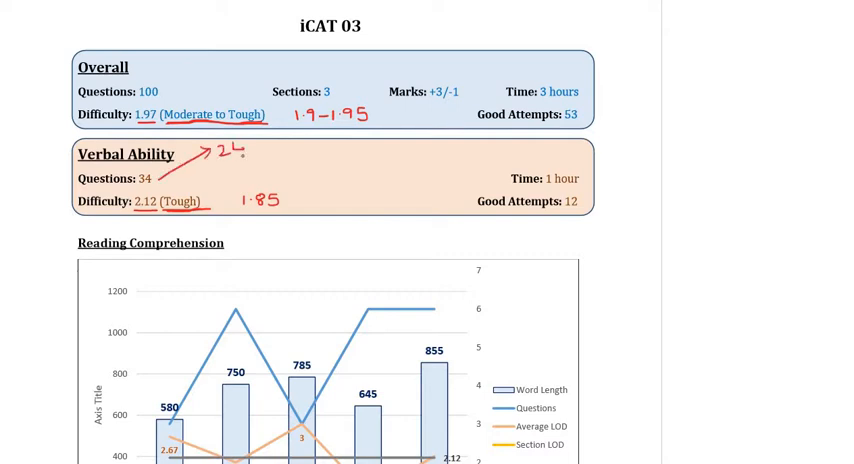
{"action": "type", "text": "RC"}
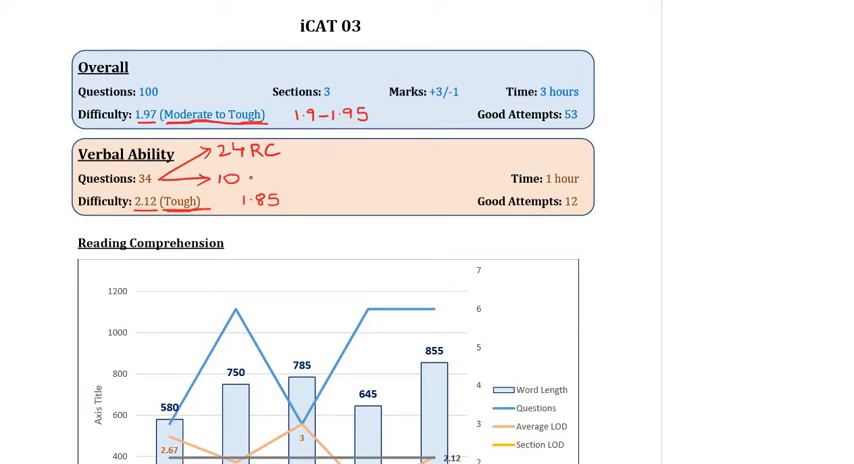
{"action": "type", "text": "NE -"}
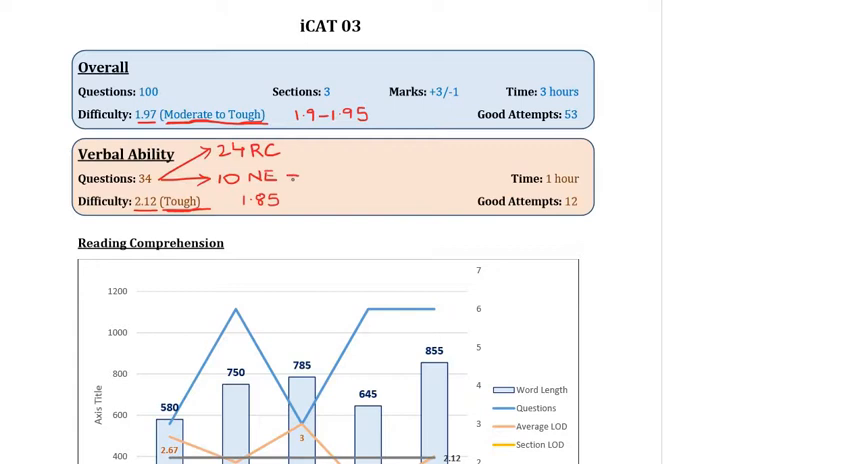
{"action": "type", "text": "PS"}
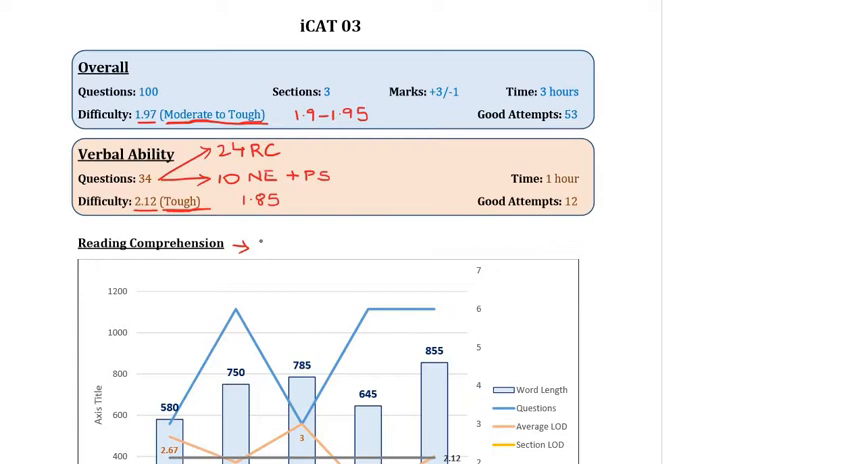
Step: Write '3 RC * 6q + 2RC' beside the Reading Comprehension heading
{"action": "type", "text": "3."}
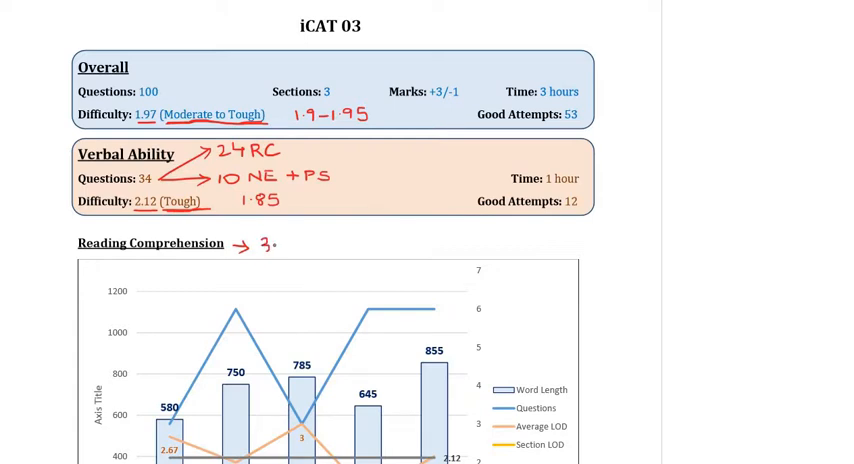
{"action": "type", "text": "RC"}
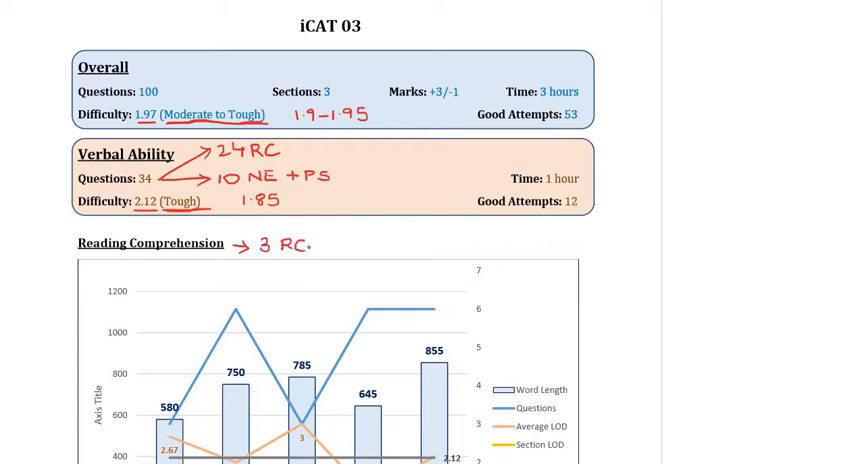
{"action": "type", "text": "*6"}
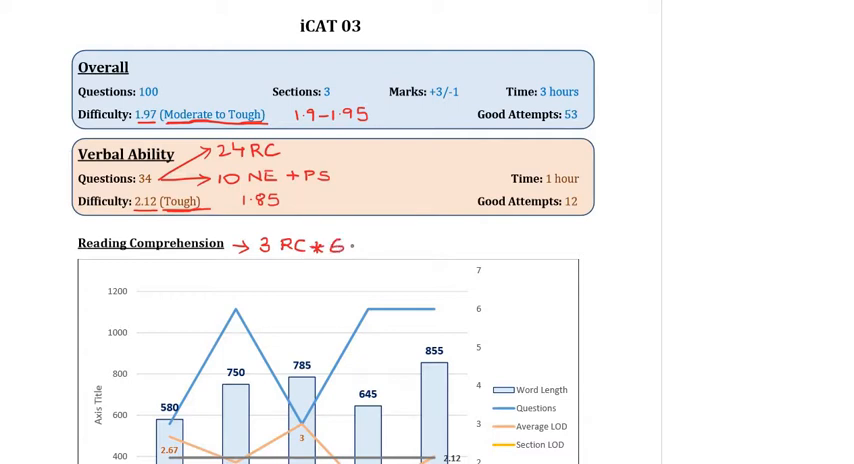
{"action": "type", "text": "q+:"}
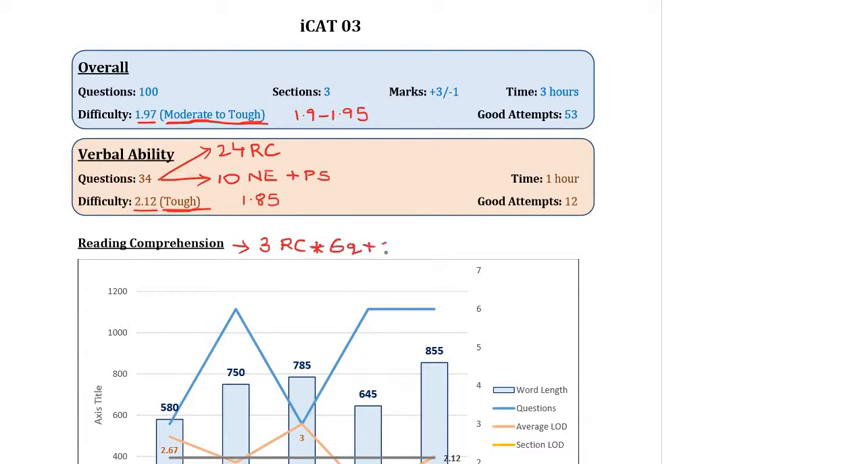
{"action": "type", "text": "2RC * 3q"}
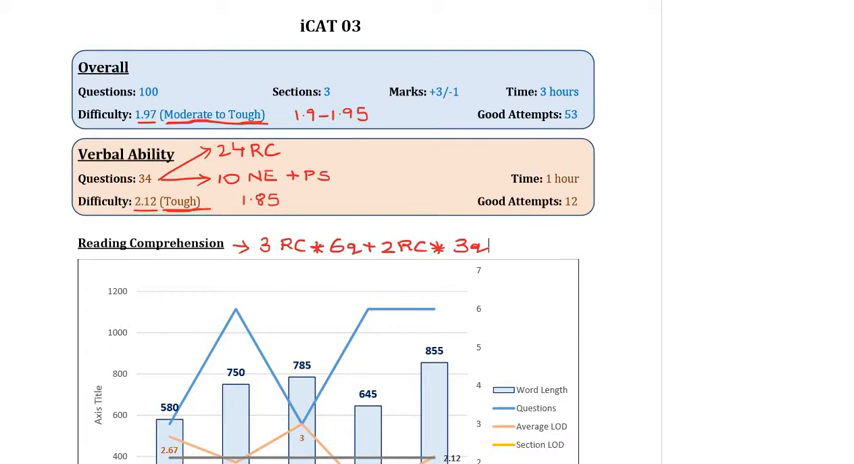
Step: Scroll down to reveal the full Reading Comprehension chart
{"action": "scroll", "scroll_direction": "down", "scroll_amount": 3}
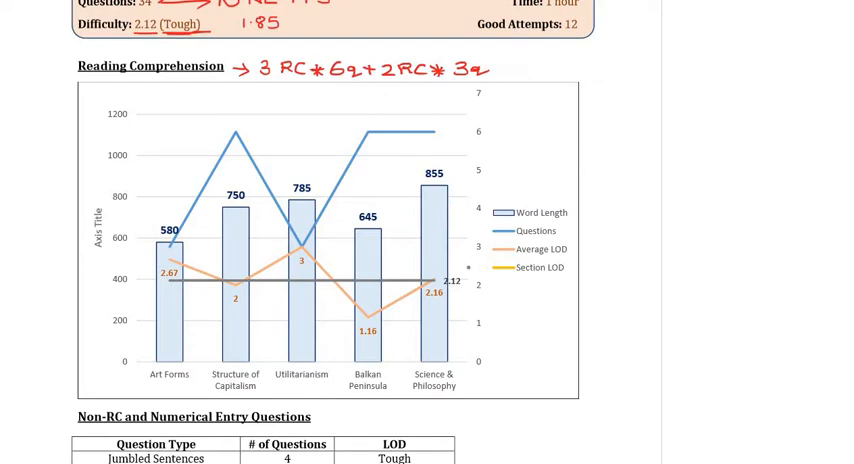
{"action": "left_click_drag", "start_coordinate": [440, 270], "coordinate": [456, 296]}
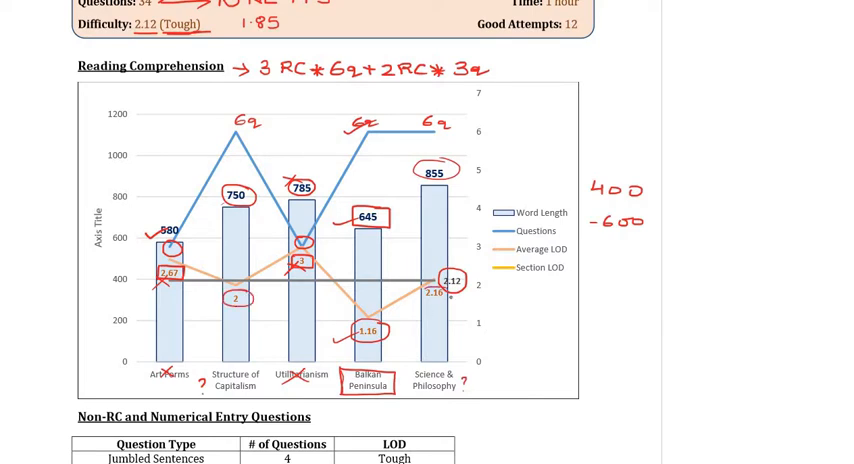
Step: Scroll down toward the Non-RC question table below the chart
{"action": "scroll", "scroll_direction": "down", "scroll_amount": 3}
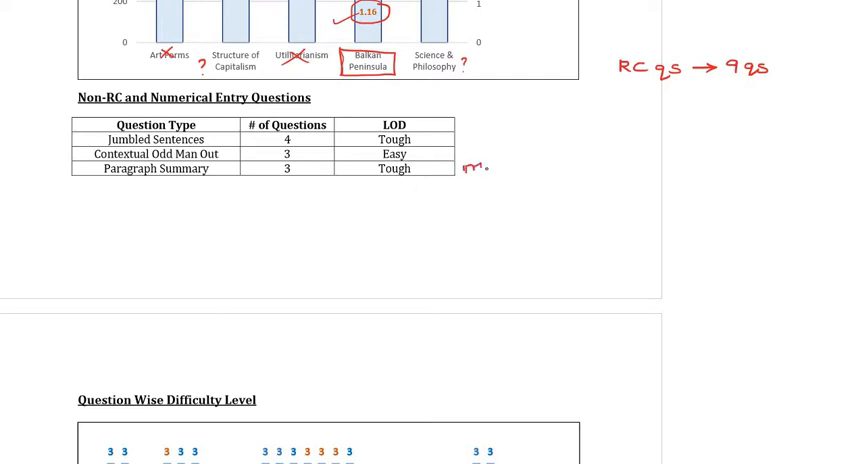
Step: Write 'mcq' beside Paragraph Summary and draw a red tick after 'Tough'
{"action": "type", "text": "mcq"}
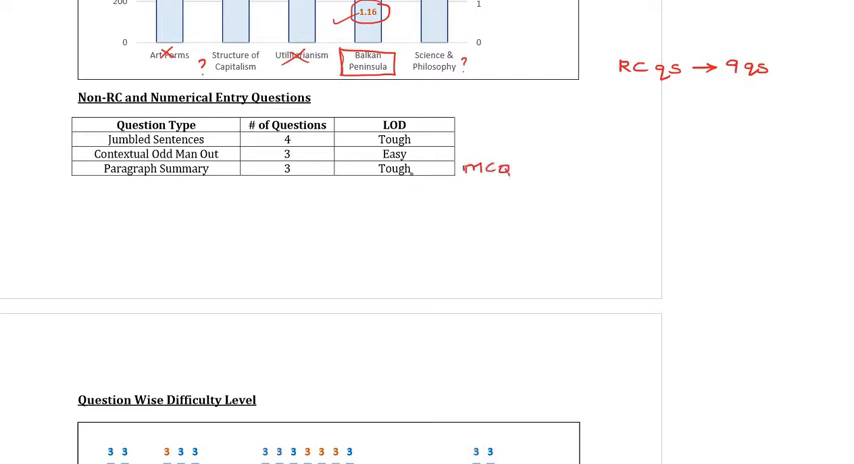
{"action": "left_click_drag", "start_coordinate": [420, 168], "coordinate": [440, 166]}
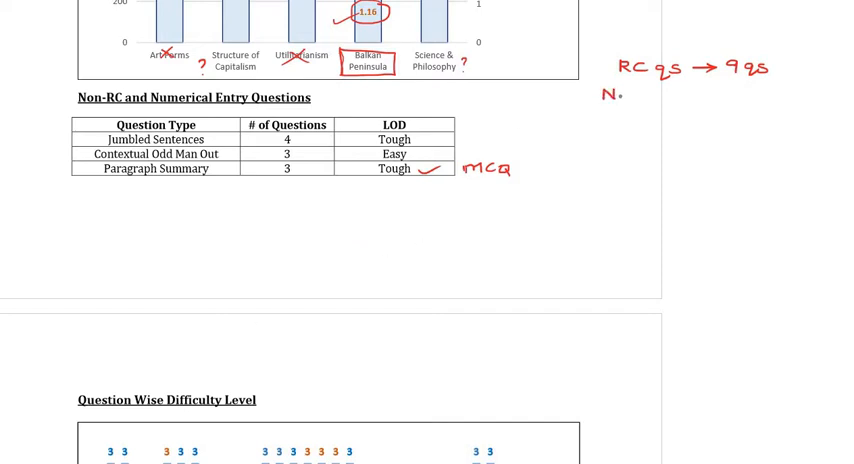
Step: Finish the 'Non RC qs → 2-3qs' note and write 12 beneath it
{"action": "type", "text": "on P"}
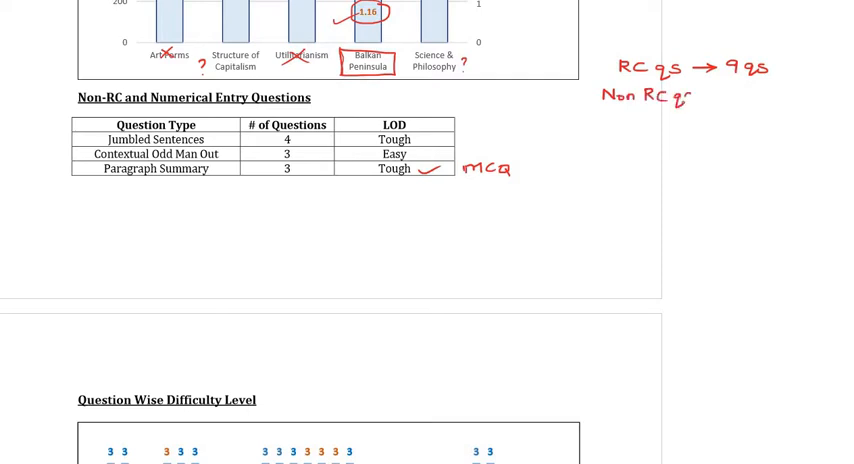
{"action": "type", "text": "→2."}
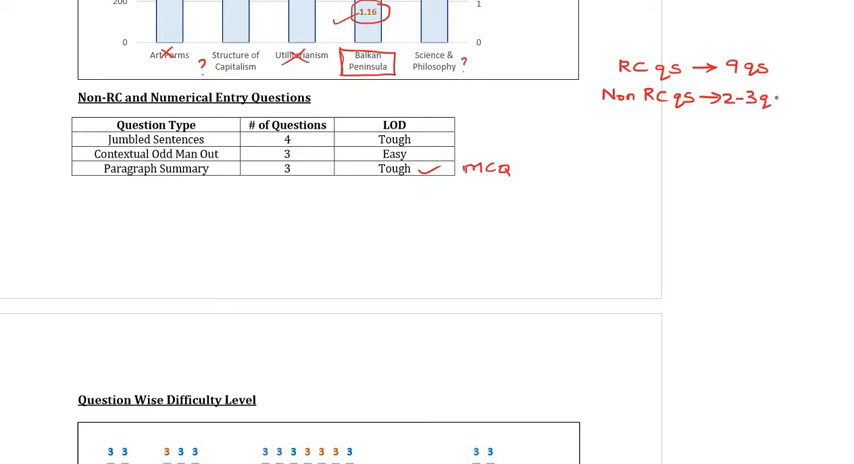
{"action": "left_click_drag", "start_coordinate": [720, 104], "coordinate": [790, 118]}
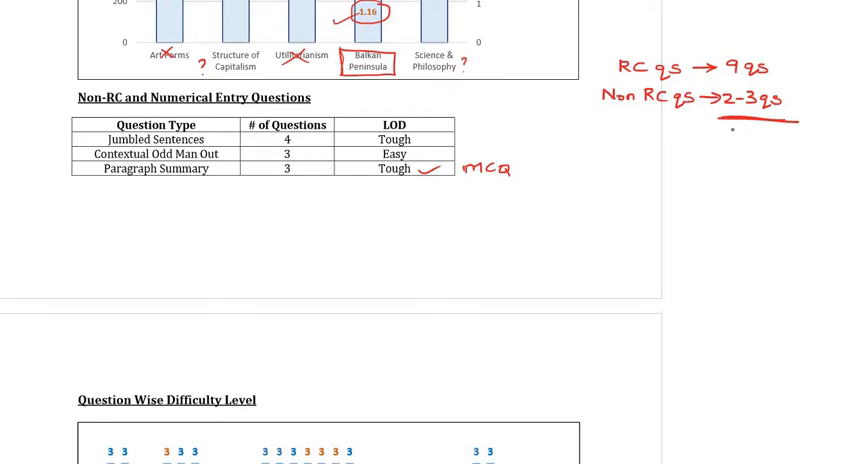
{"action": "type", "text": "12 qs"}
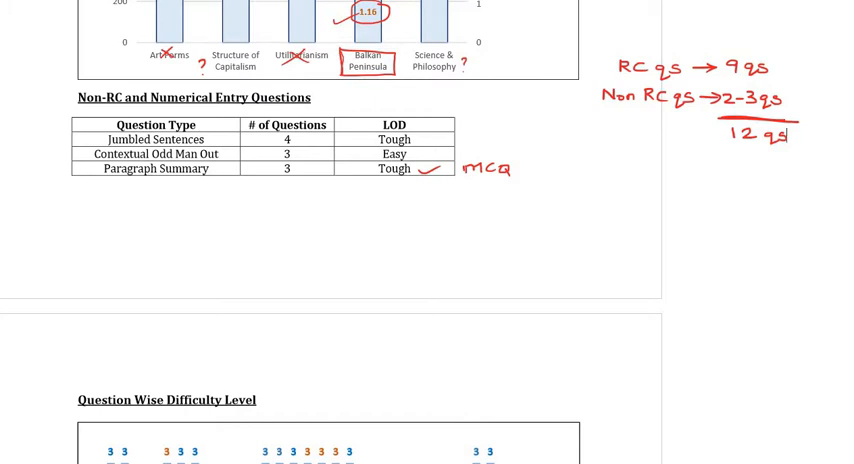
Step: Scroll down to the Question Wise Difficulty Level chart
{"action": "scroll", "scroll_direction": "down", "scroll_amount": 3}
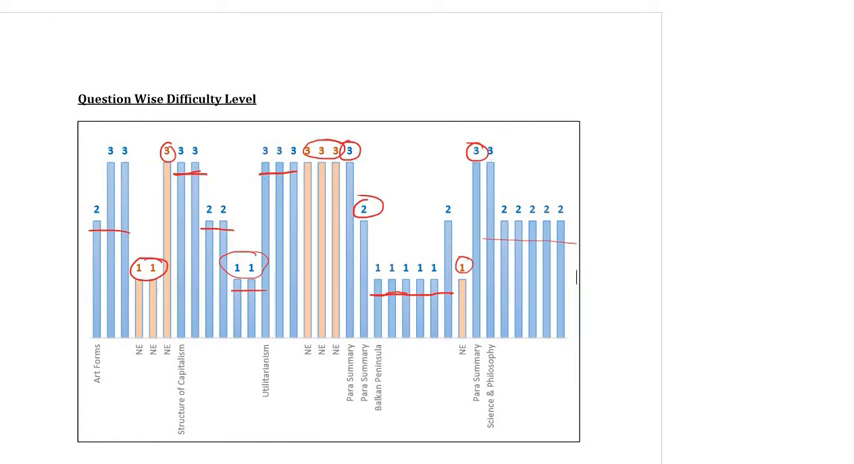
Step: Scroll through the test paper to reach the Balkan Peninsula RC passage
{"action": "scroll", "scroll_direction": "down", "scroll_amount": 3}
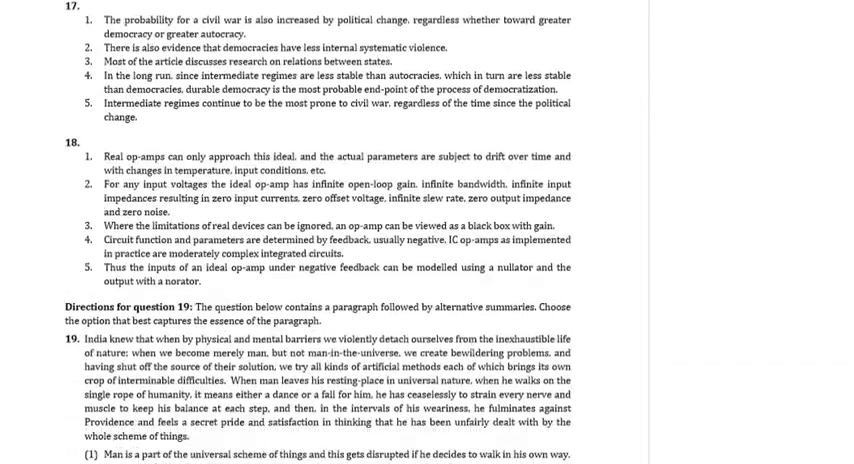
{"action": "scroll", "scroll_direction": "down", "scroll_amount": 3}
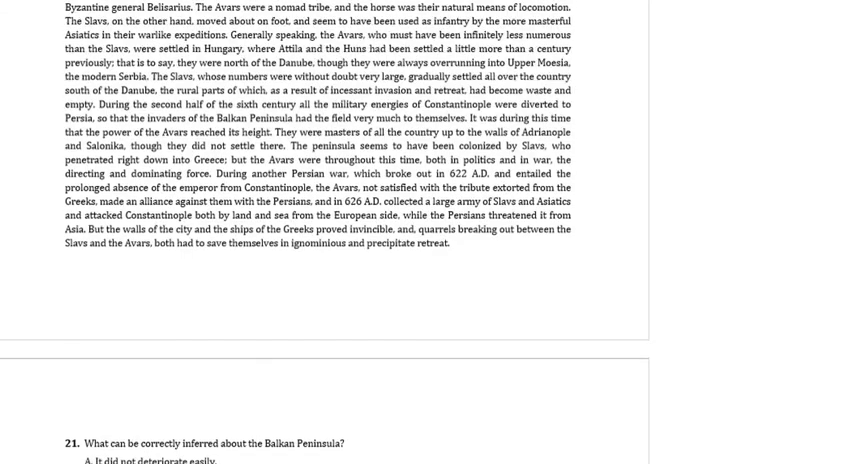
{"action": "scroll", "scroll_direction": "up", "scroll_amount": 3}
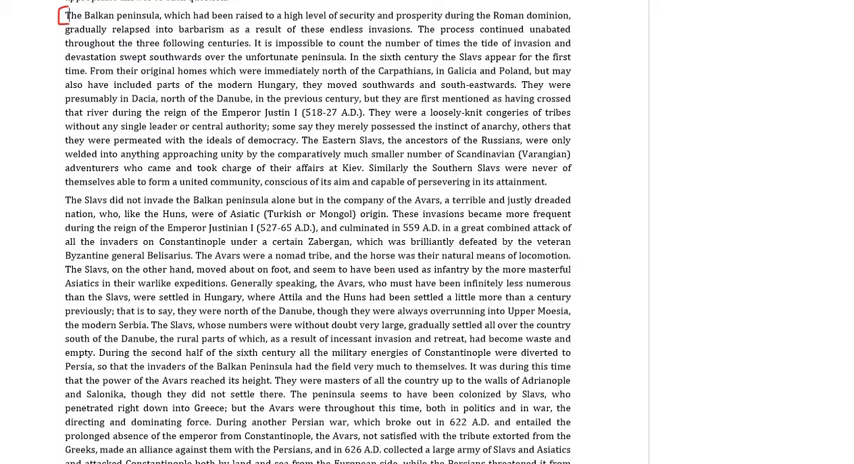
{"action": "scroll", "scroll_direction": "down", "scroll_amount": 3}
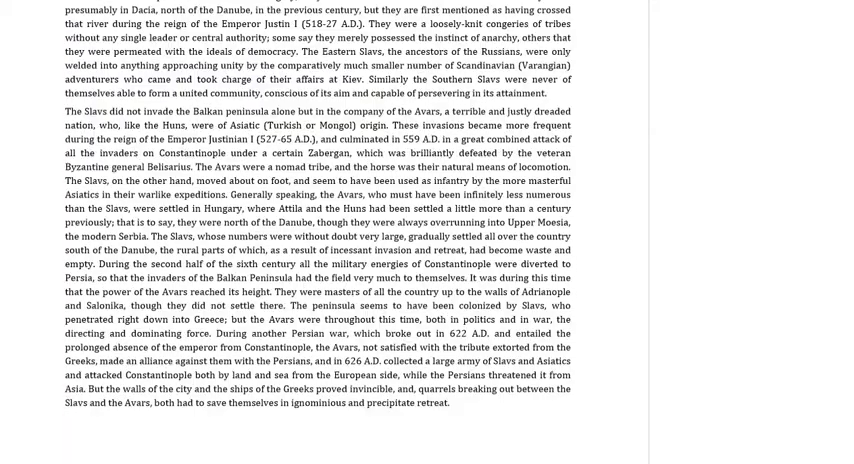
{"action": "scroll", "scroll_direction": "down", "scroll_amount": 3}
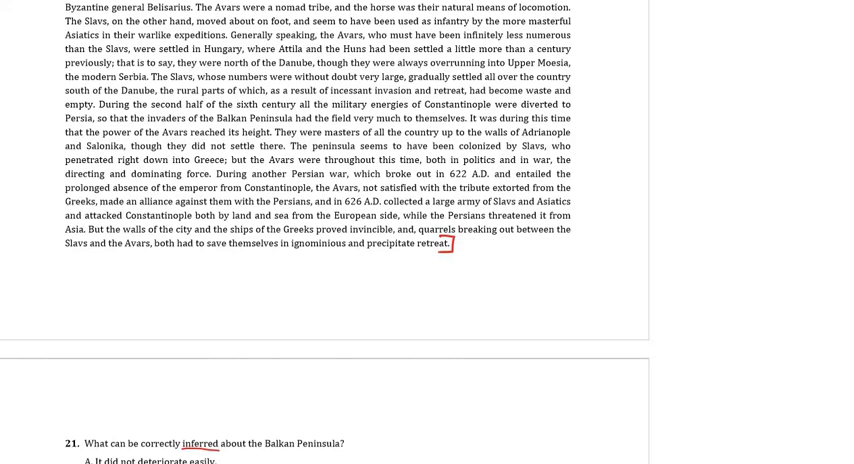
Step: Scroll down to questions 21 and 22 with their answer options
{"action": "scroll", "scroll_direction": "down", "scroll_amount": 3}
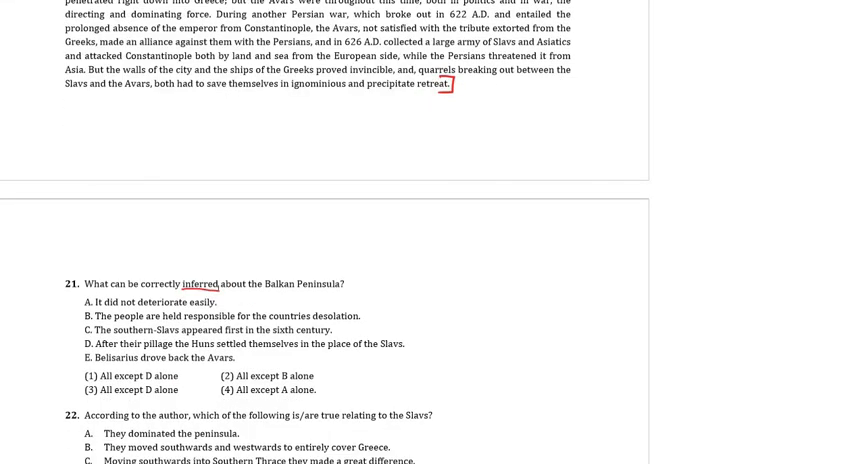
{"action": "scroll", "scroll_direction": "down", "scroll_amount": 3}
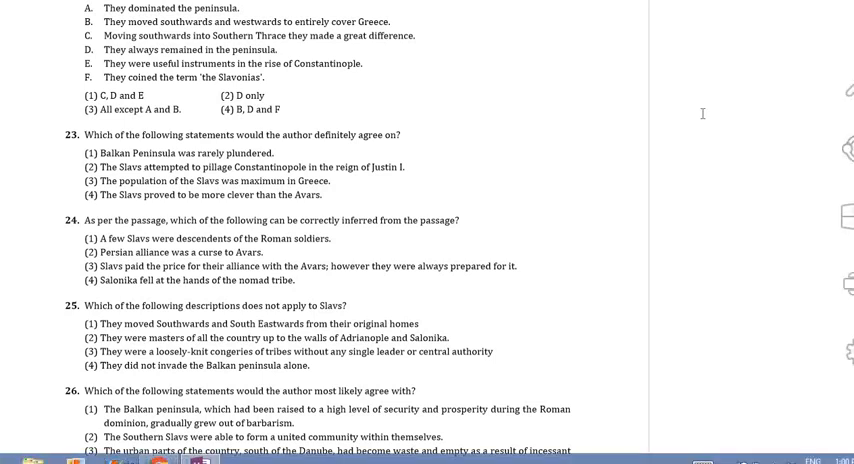